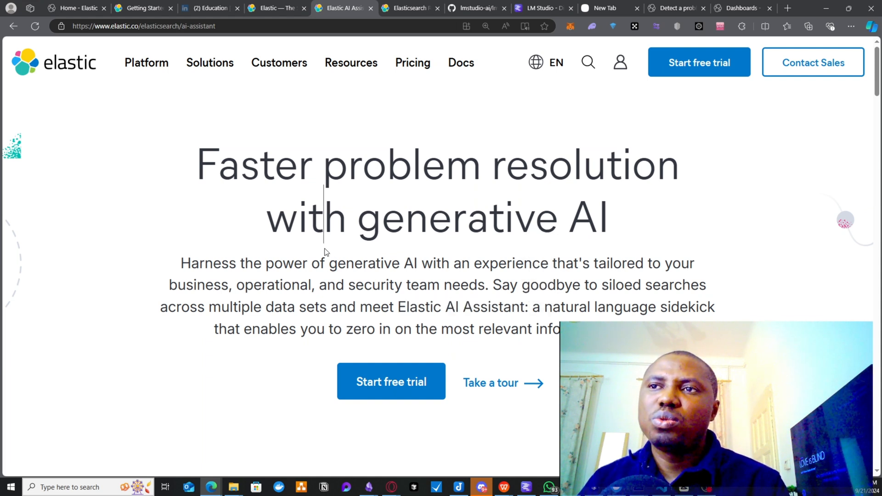
pyautogui.moveTo(408, 237)
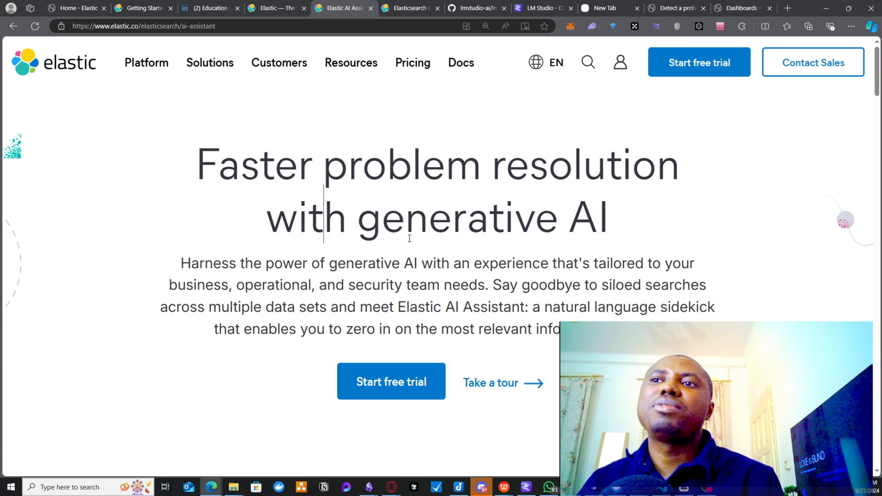
pyautogui.moveTo(211, 276)
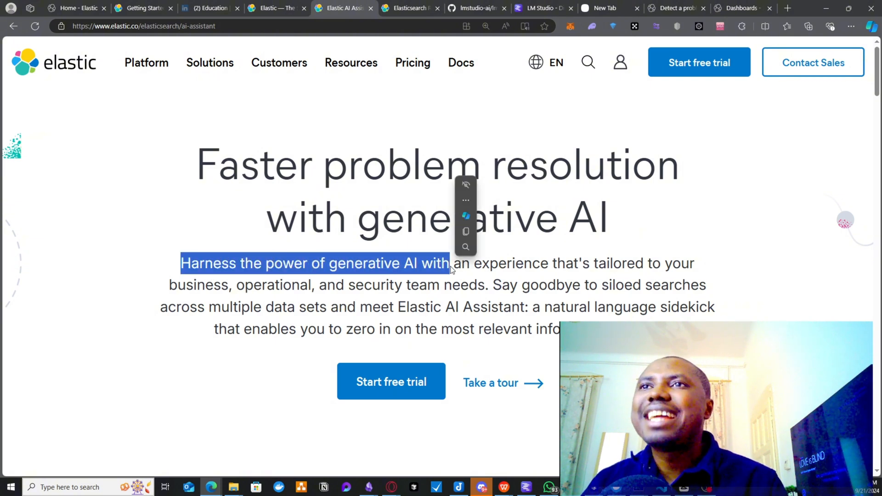
# Switch browser tabs to the Elasticsearch Relevance Engine page and on to LM Studio
pyautogui.click(410, 9)
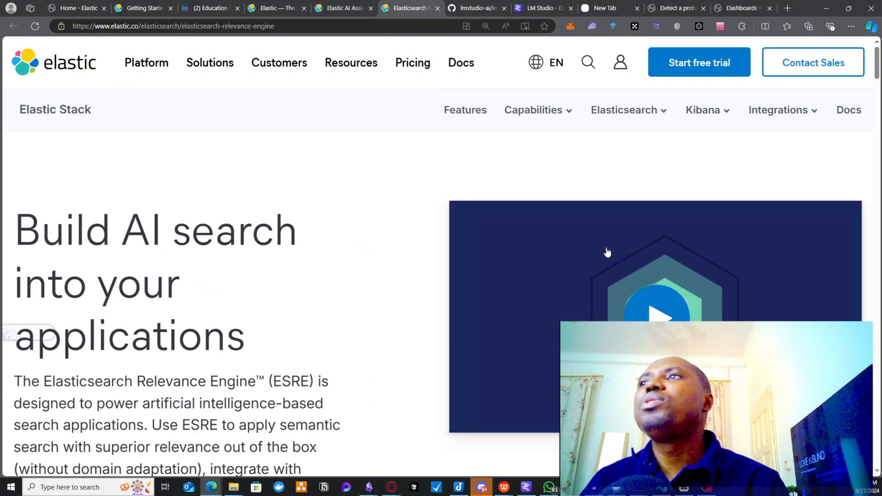
pyautogui.click(540, 8)
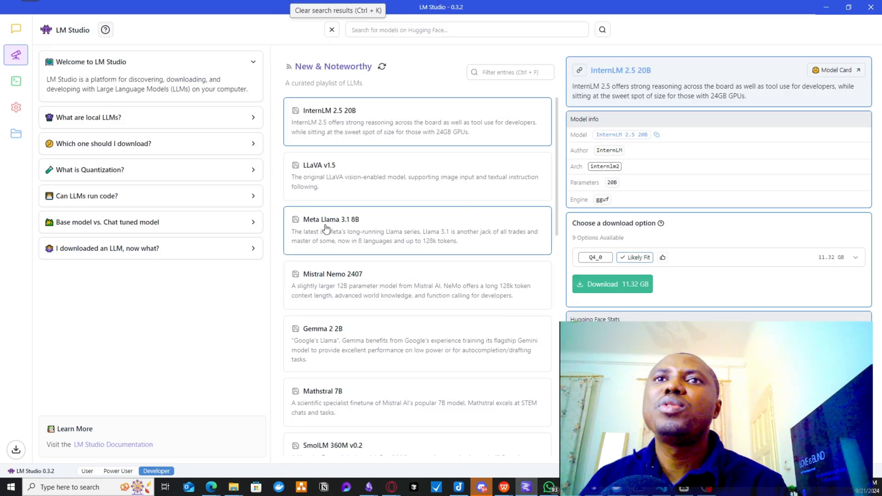
# Browse LM Studio's New & Noteworthy models and view LLaVA v1.5 and Meta Llama 3.1 8B details
pyautogui.scroll(-3)
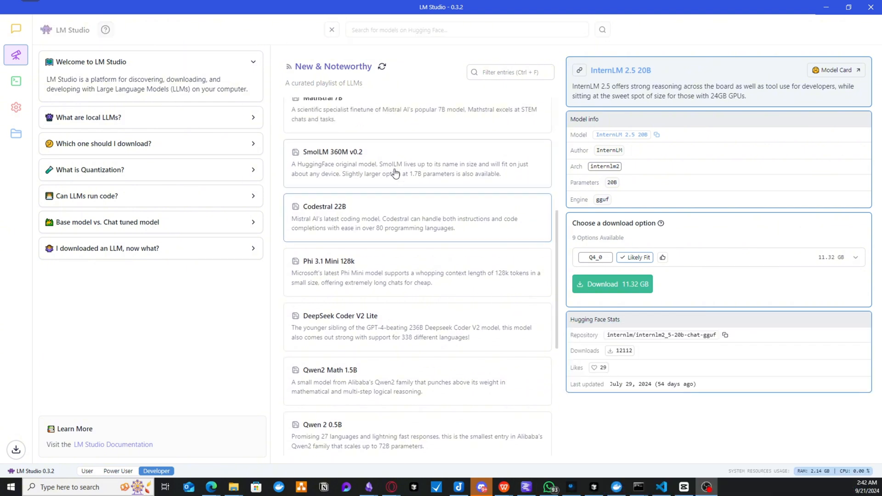
pyautogui.scroll(3)
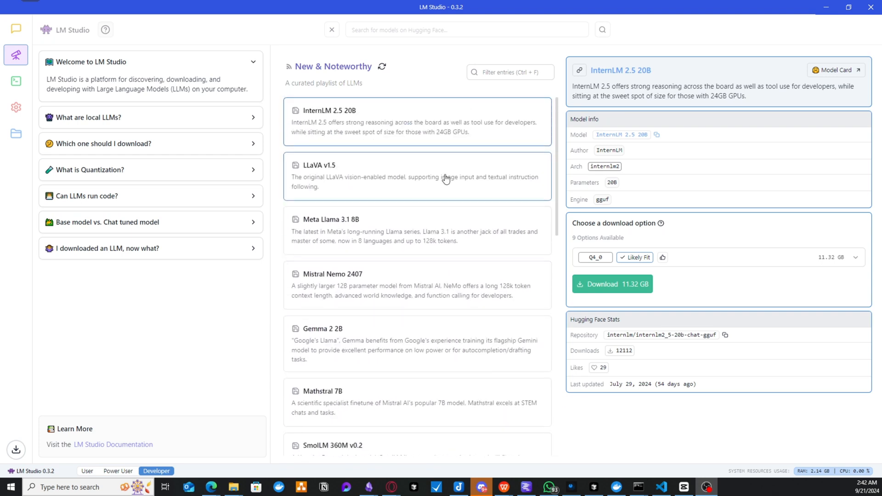
pyautogui.click(416, 177)
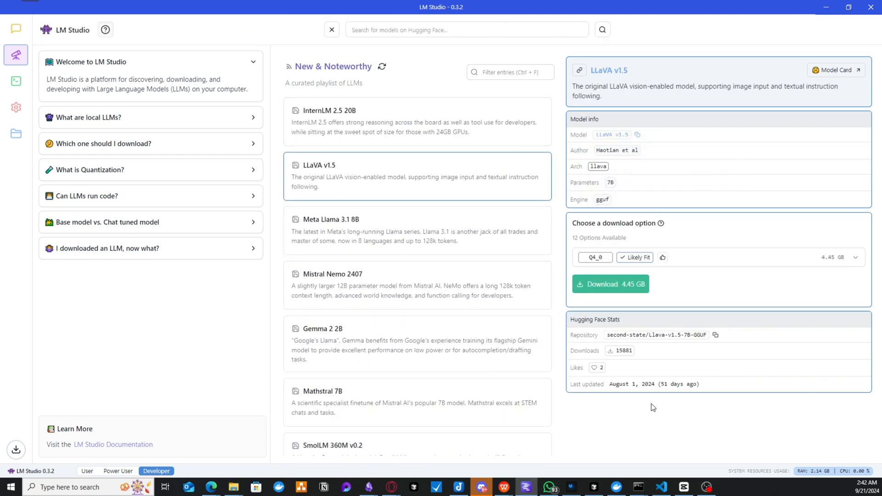
pyautogui.scroll(-3)
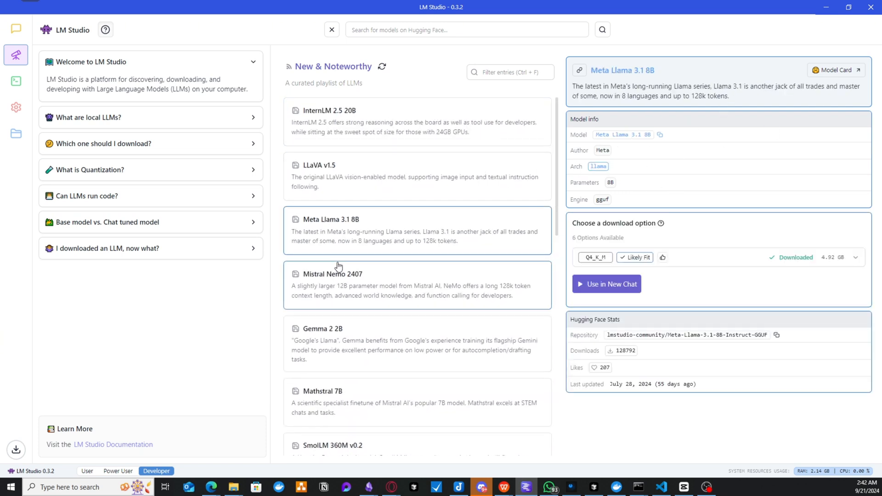
pyautogui.moveTo(470, 285)
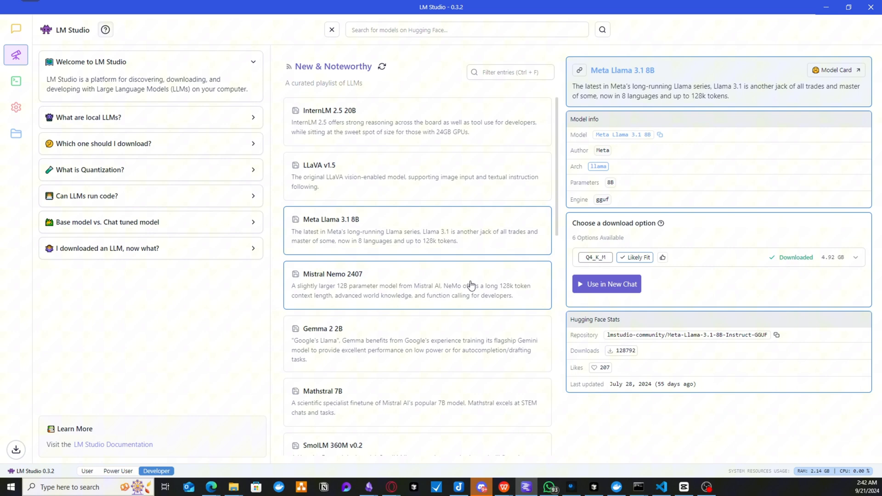
pyautogui.moveTo(606, 284)
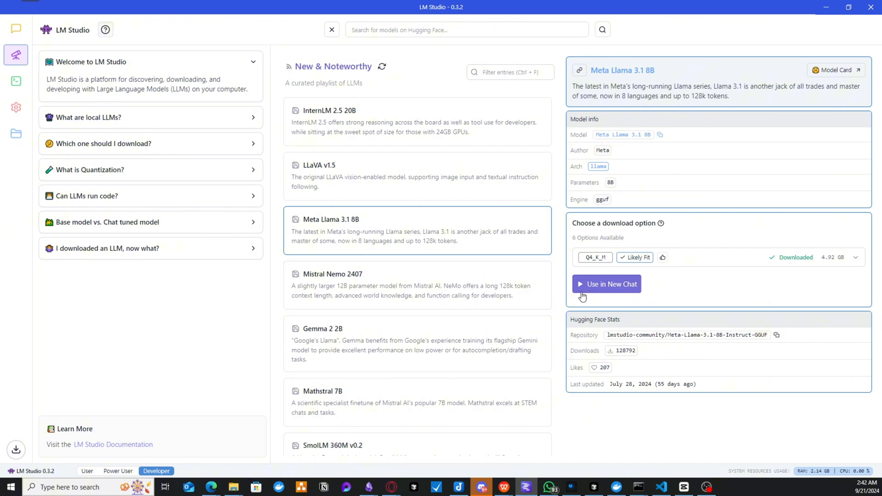
pyautogui.moveTo(577, 445)
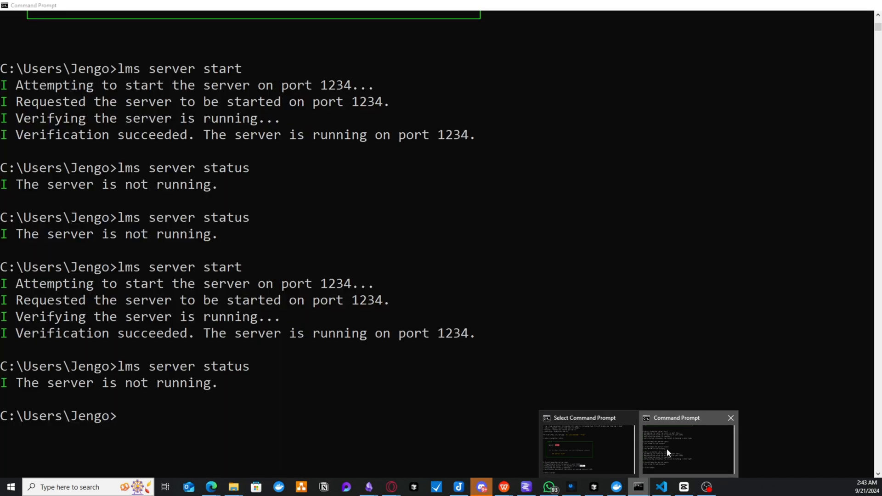
# Bring the Command Prompt window forward and scroll to the latest lms output
pyautogui.click(687, 445)
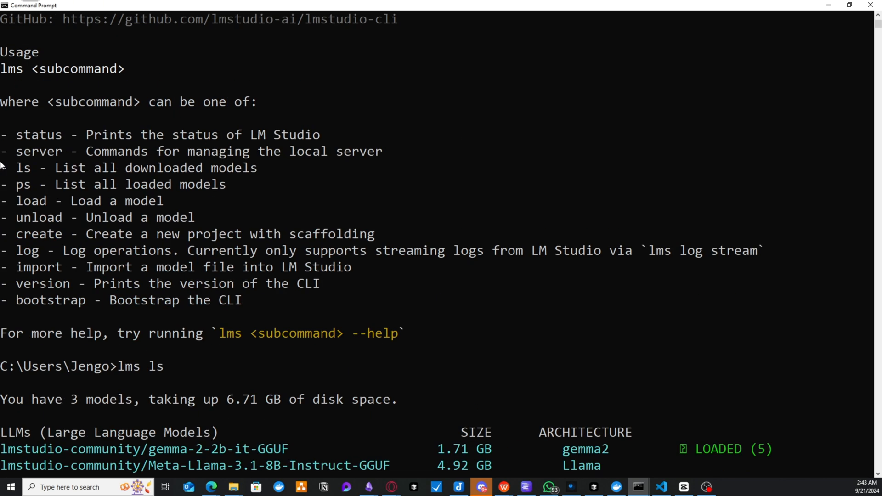
pyautogui.moveTo(0, 135); pyautogui.dragTo(350, 134)
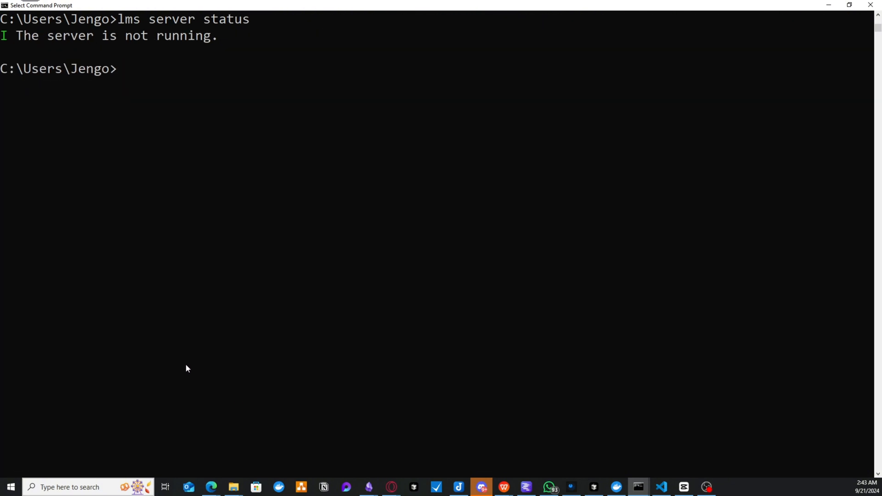
# Run lms ps and lms ls to list the loaded gemma-2-2b-it model and downloaded models
pyautogui.write('lms')
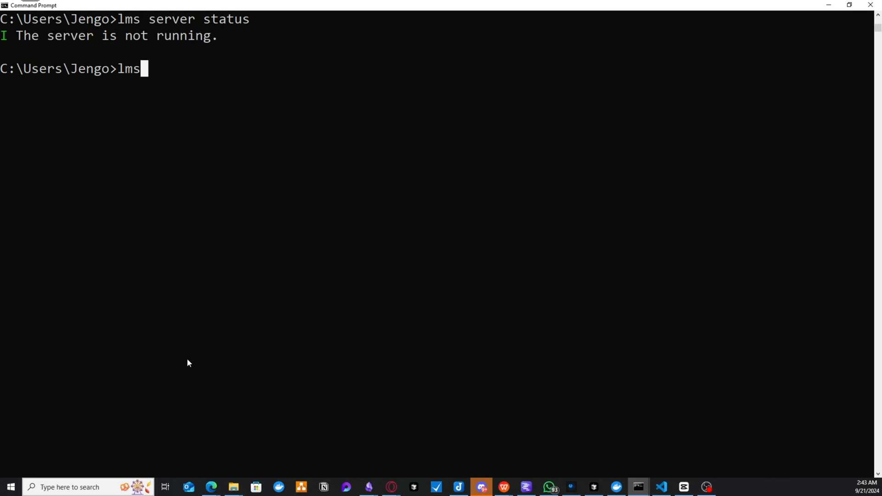
pyautogui.press('Return')
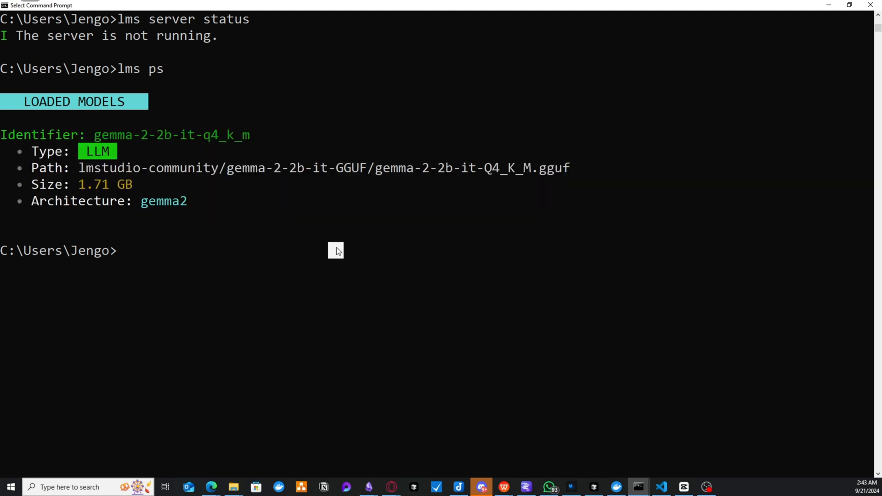
pyautogui.write('lasm')
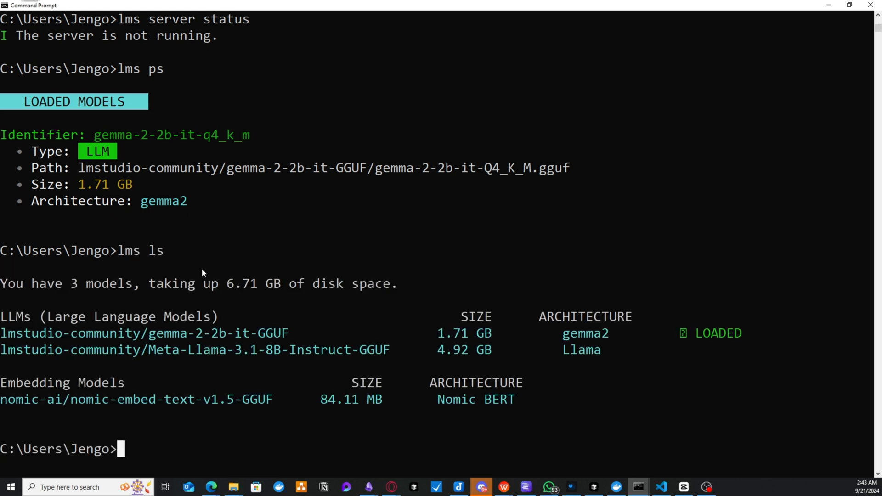
pyautogui.scroll(-3)
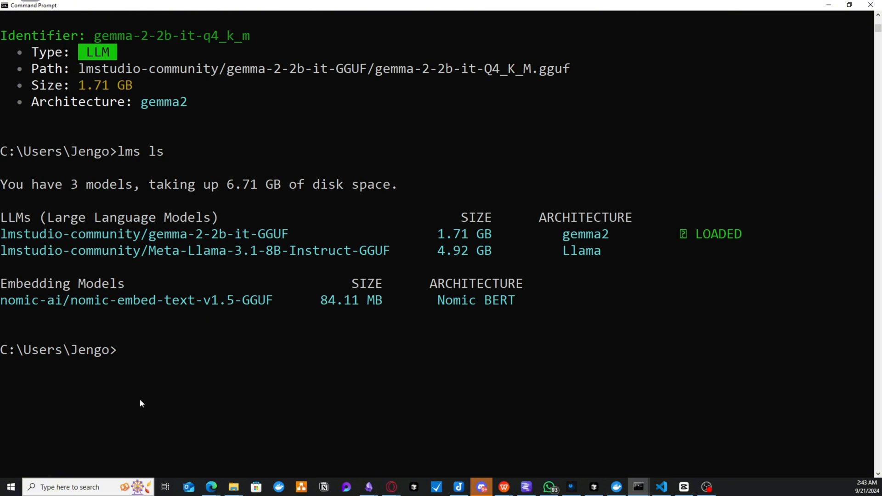
# Run lms server status, correcting the lsm typo, confirming the server is not running
pyautogui.write('lsm server staus')
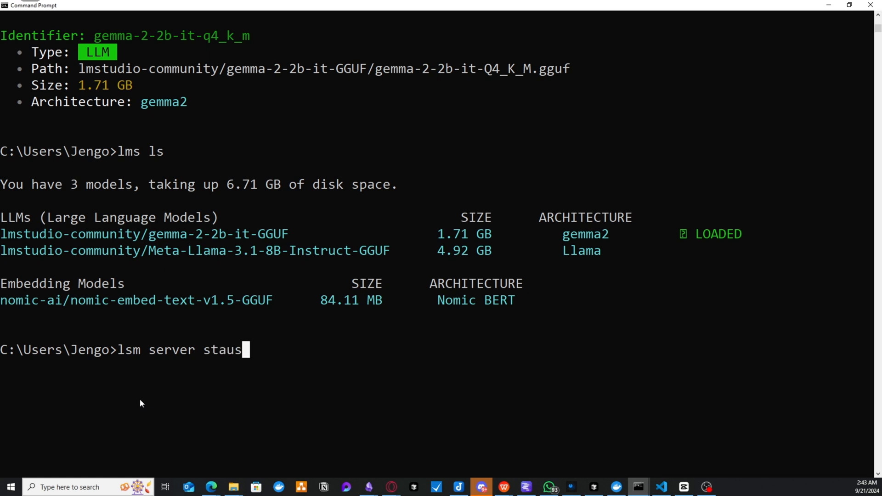
pyautogui.press('Return')
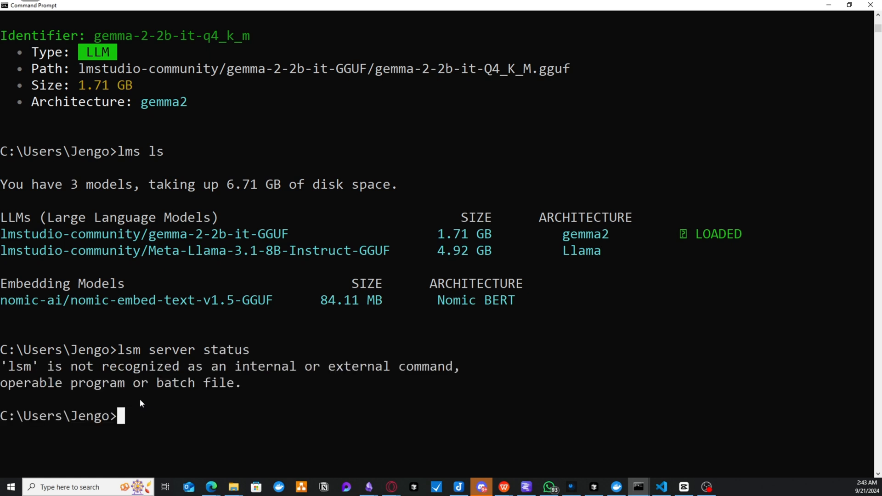
pyautogui.moveTo(159, 390)
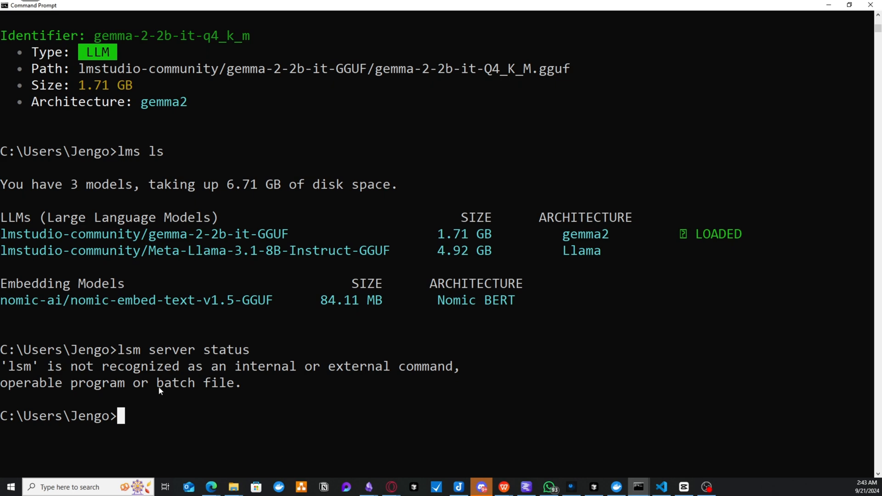
pyautogui.write('lsm server status')
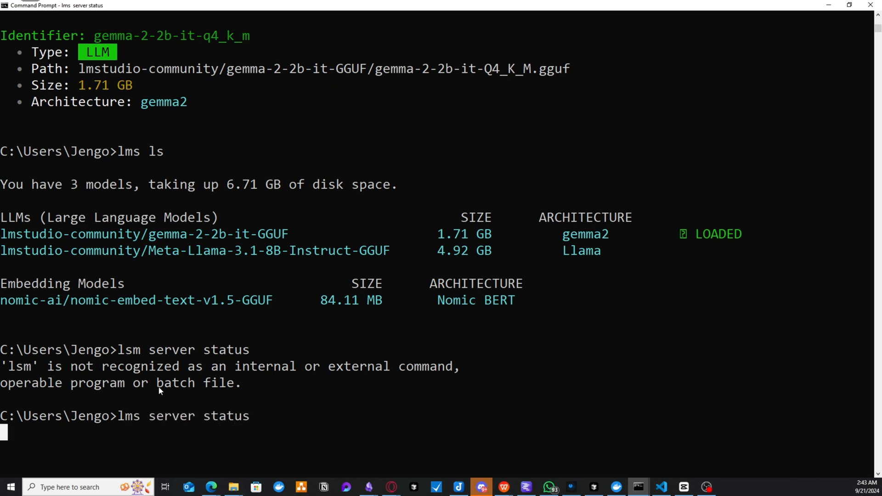
pyautogui.press('Return')
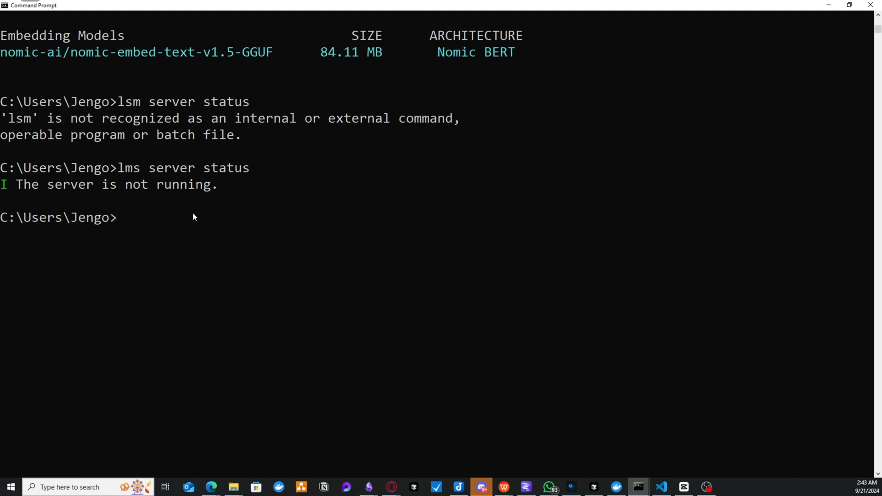
# Run lms server start to launch the LM Studio local server
pyautogui.write('lms server sta')
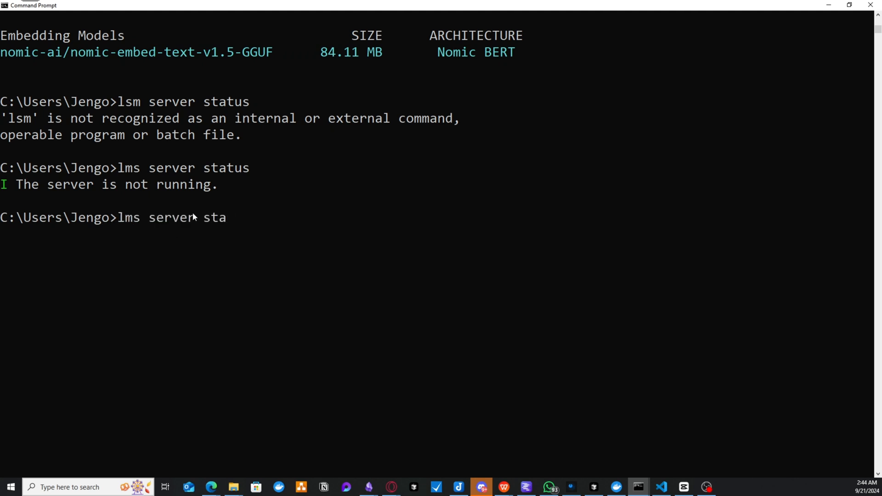
pyautogui.press('Return')
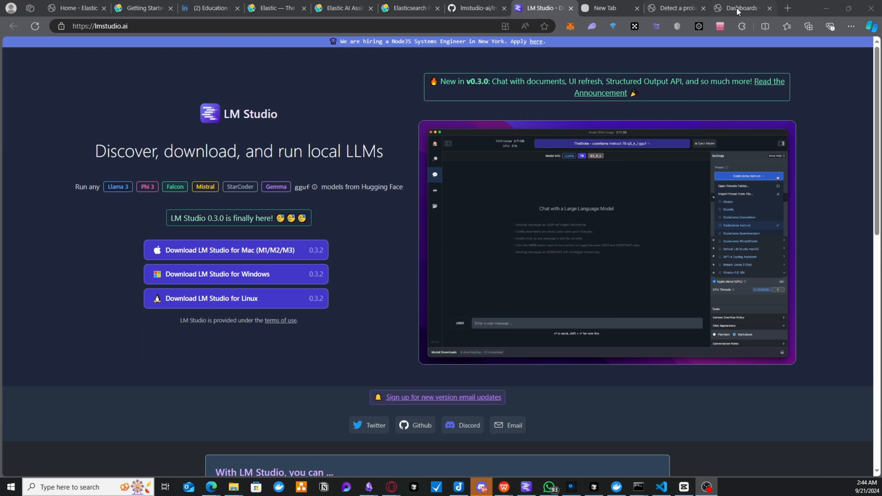
# Return to Kibana Security, close the AI Assistant flyout and go to Stack Management Connectors
pyautogui.click(740, 8)
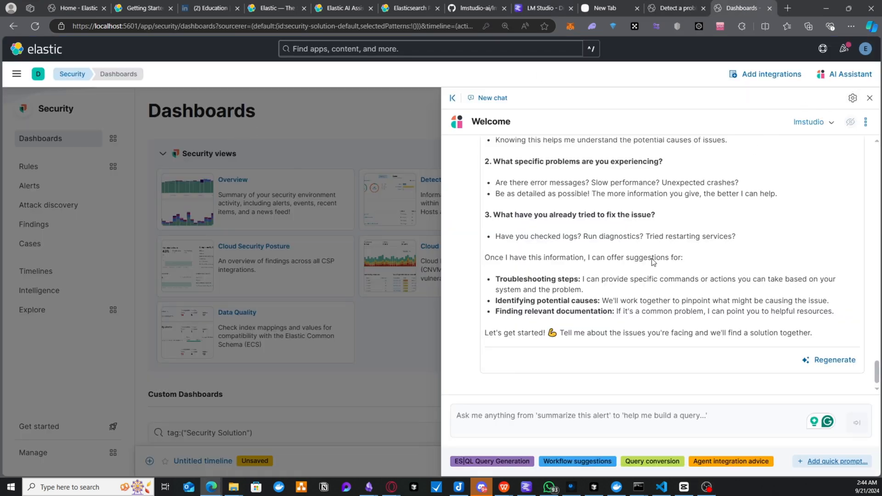
pyautogui.moveTo(860, 74)
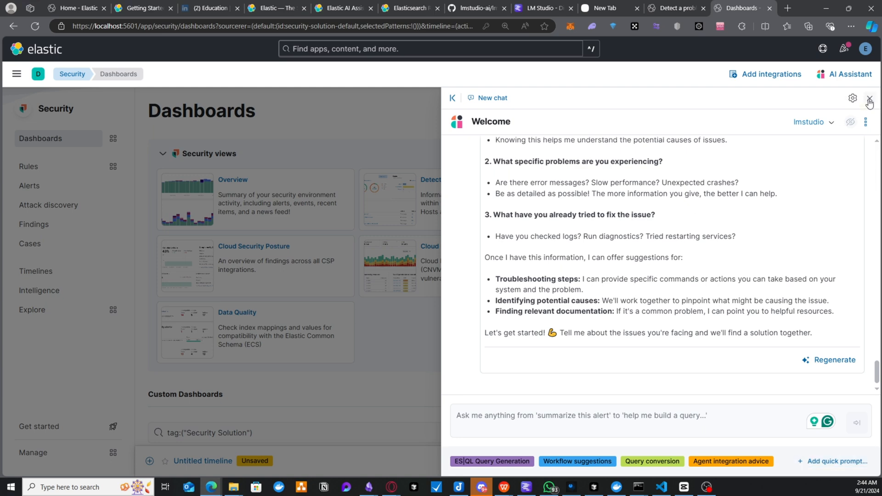
pyautogui.click(868, 103)
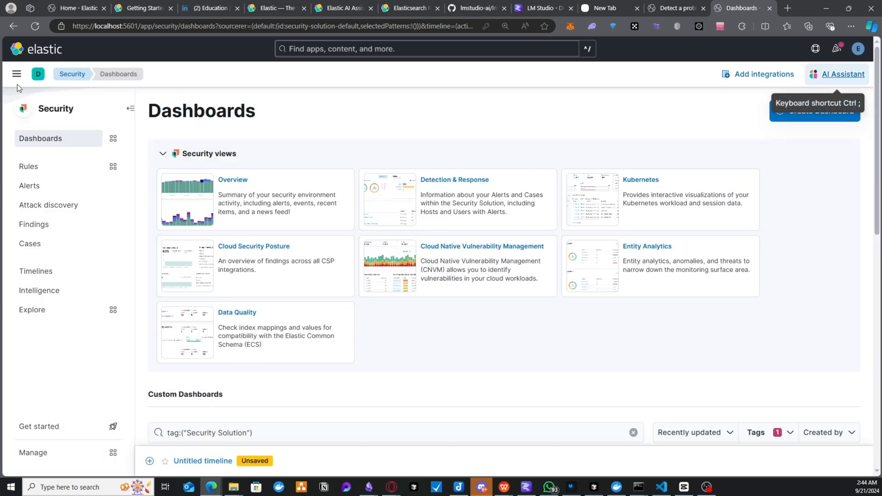
pyautogui.click(17, 74)
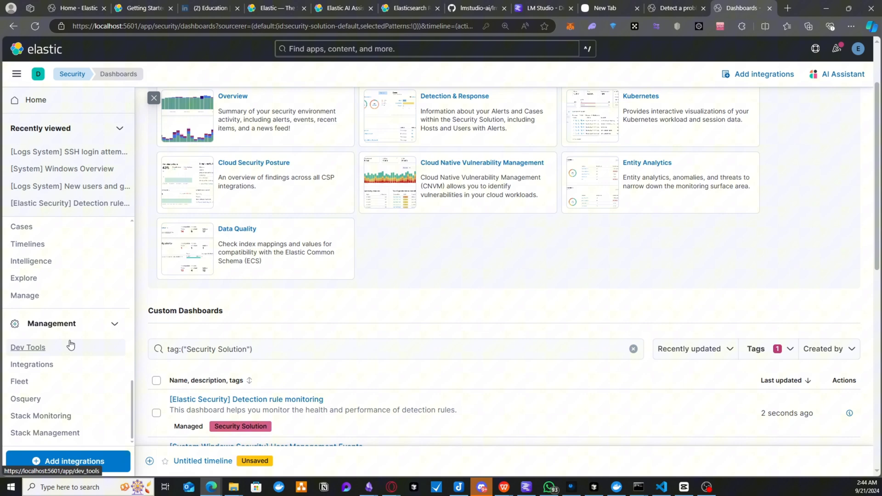
pyautogui.click(45, 431)
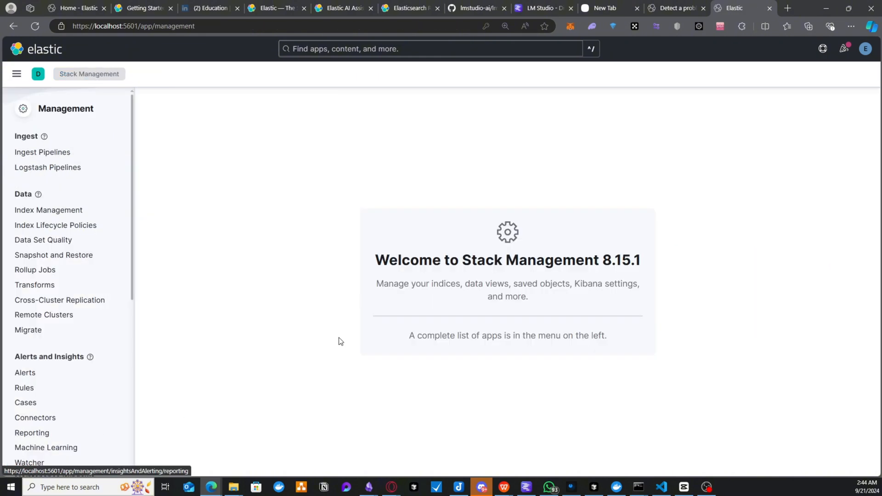
pyautogui.click(36, 417)
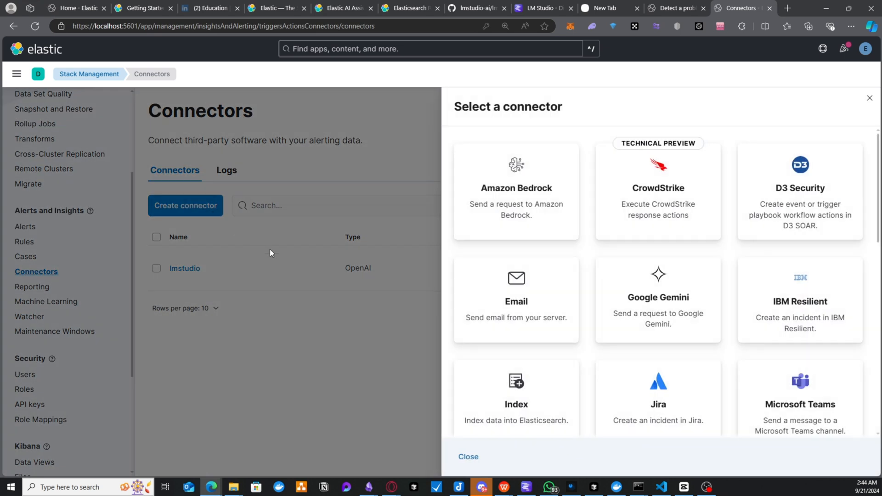
# Choose OpenAI from the connector type picker and inspect its default URL field
pyautogui.scroll(-3)
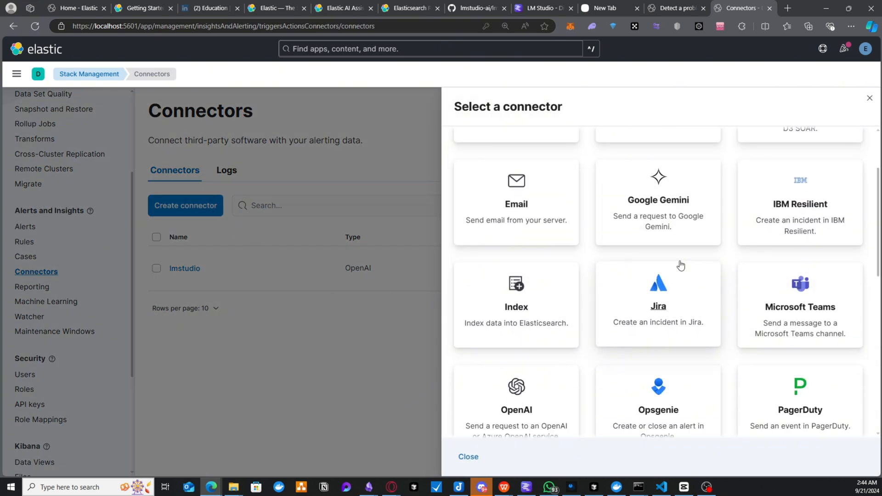
pyautogui.scroll(3)
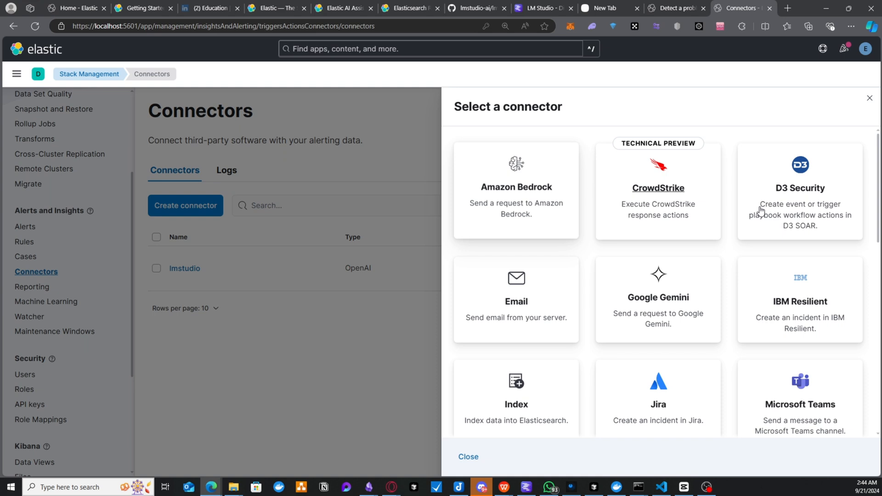
pyautogui.scroll(-3)
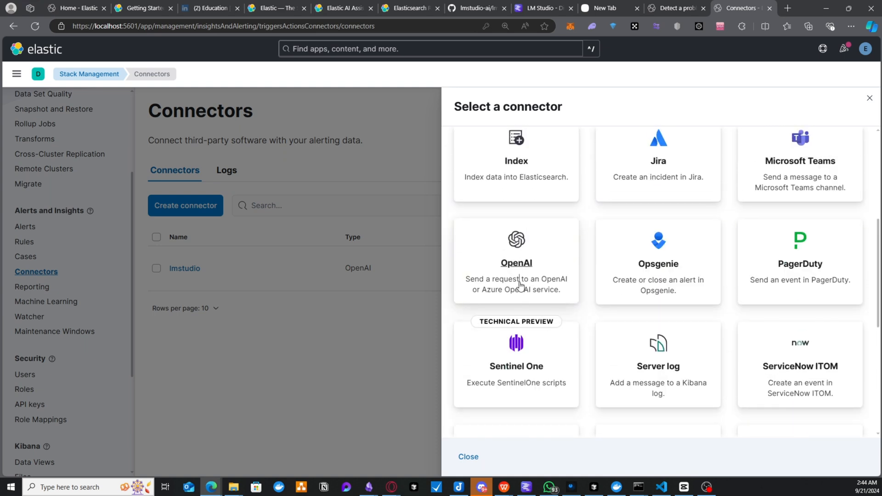
pyautogui.click(515, 262)
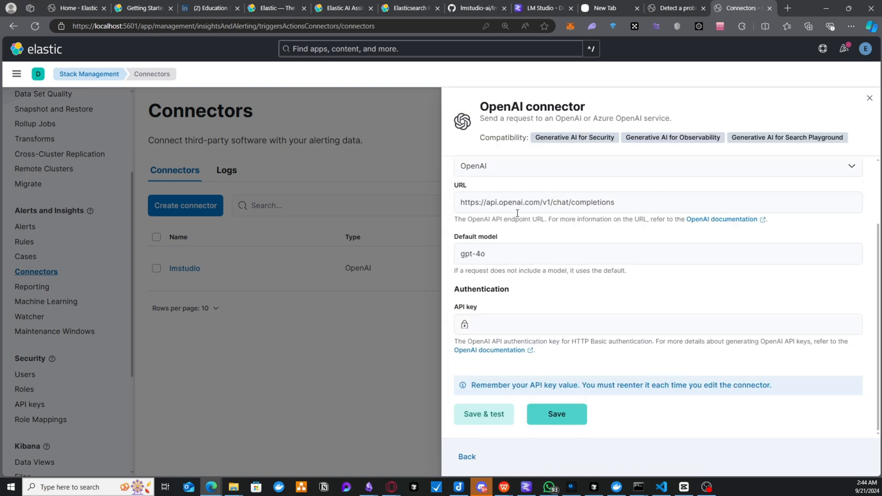
pyautogui.click(557, 202)
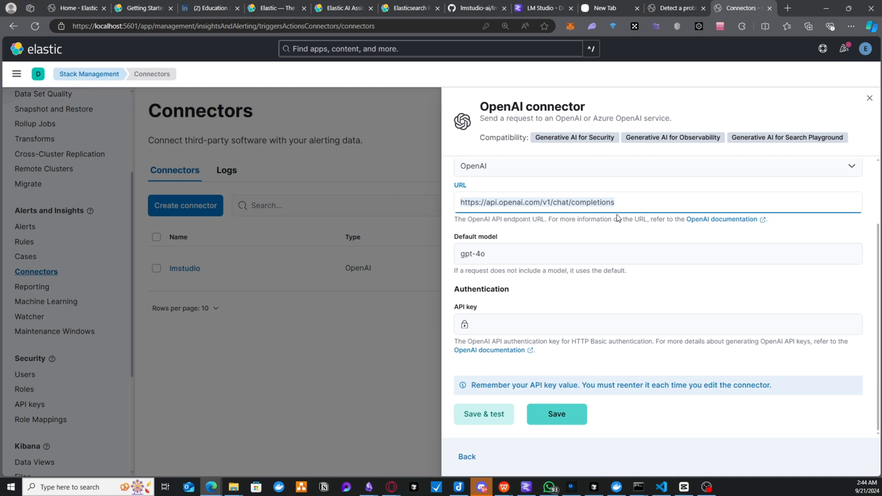
pyautogui.moveTo(618, 219)
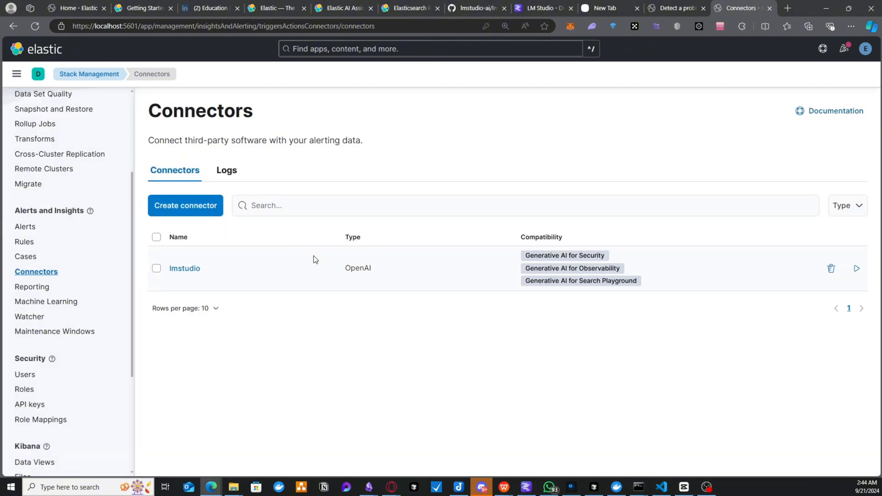
# Review the lmstudio connector's host.docker.internal:1234/v1 URL, save it and discard leftover edits
pyautogui.click(184, 268)
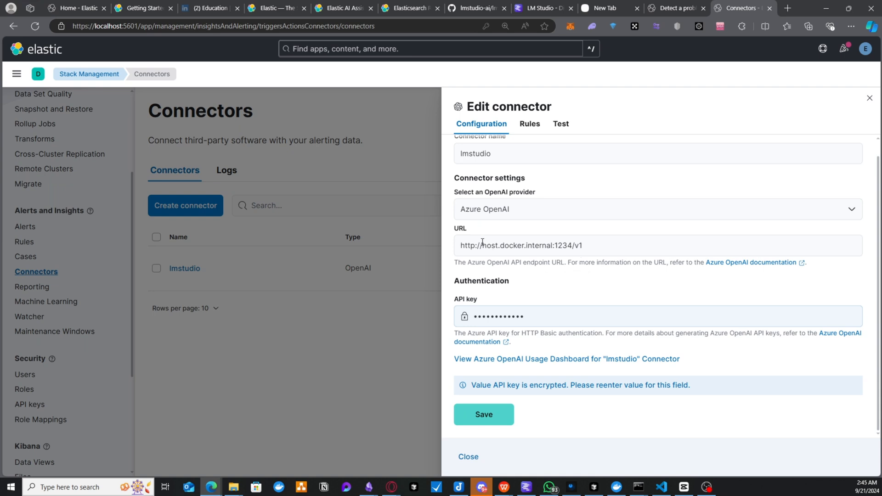
pyautogui.click(618, 246)
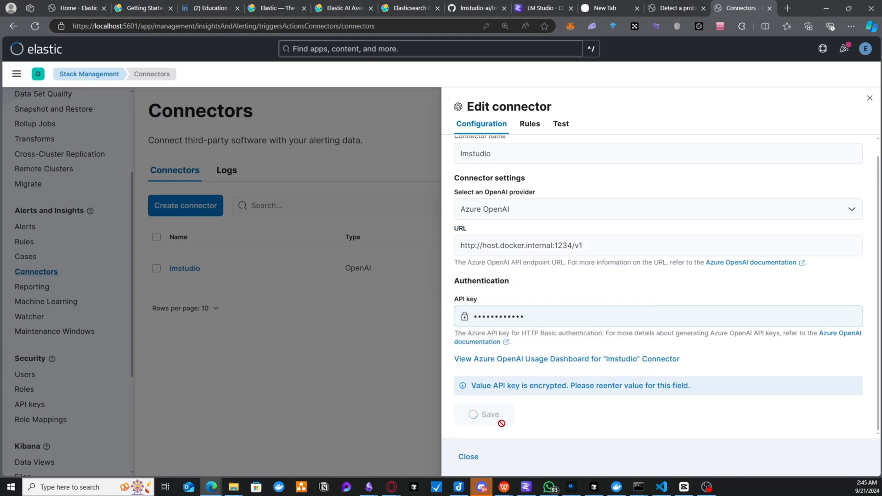
pyautogui.click(468, 457)
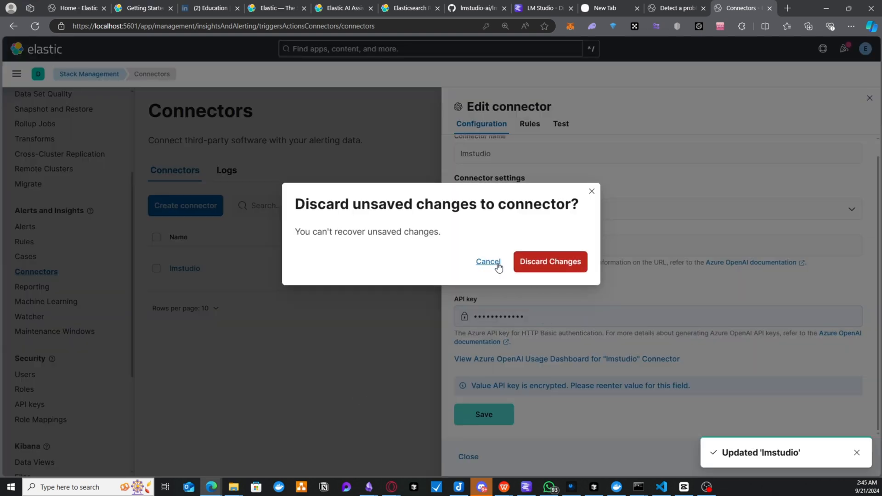
pyautogui.moveTo(625, 238)
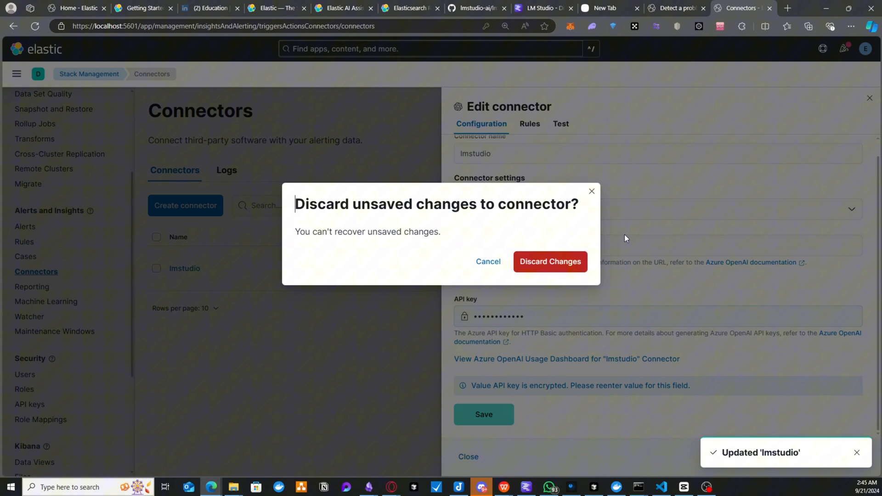
pyautogui.click(549, 262)
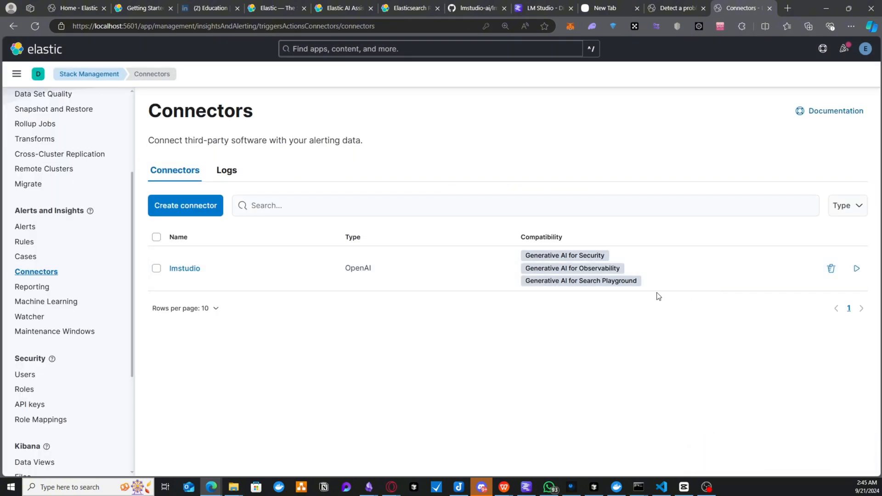
# Navigate to the Security app and open the AI Assistant on the lmstudio connector
pyautogui.scroll(-3)
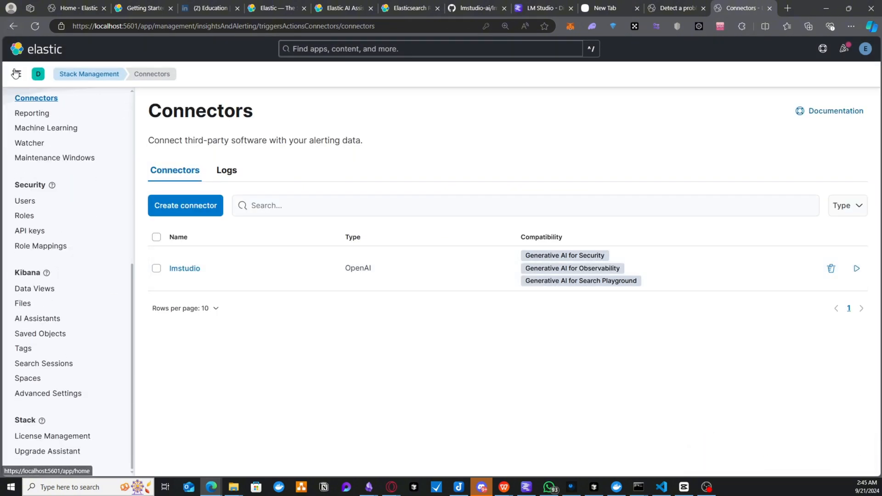
pyautogui.click(17, 73)
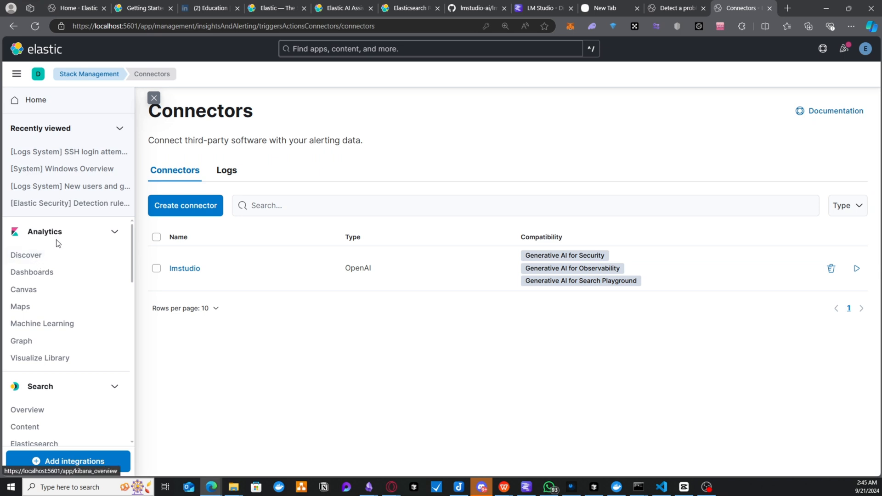
pyautogui.scroll(-3)
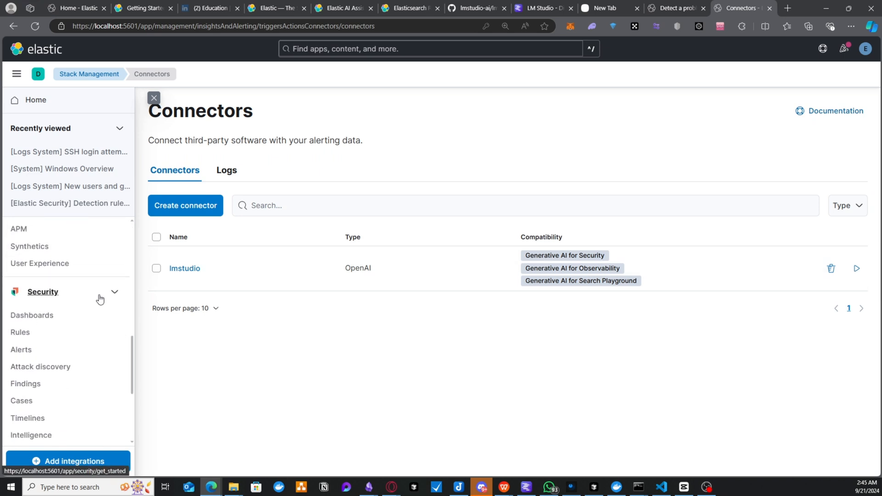
pyautogui.click(31, 315)
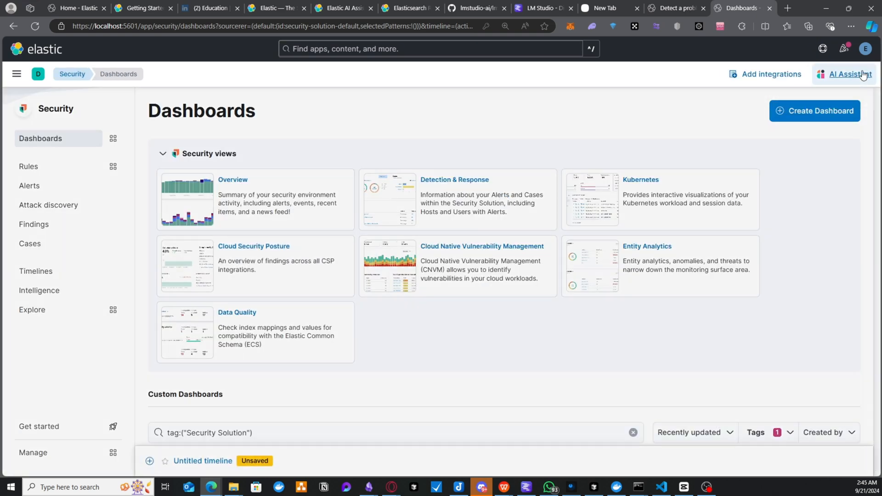
pyautogui.click(849, 74)
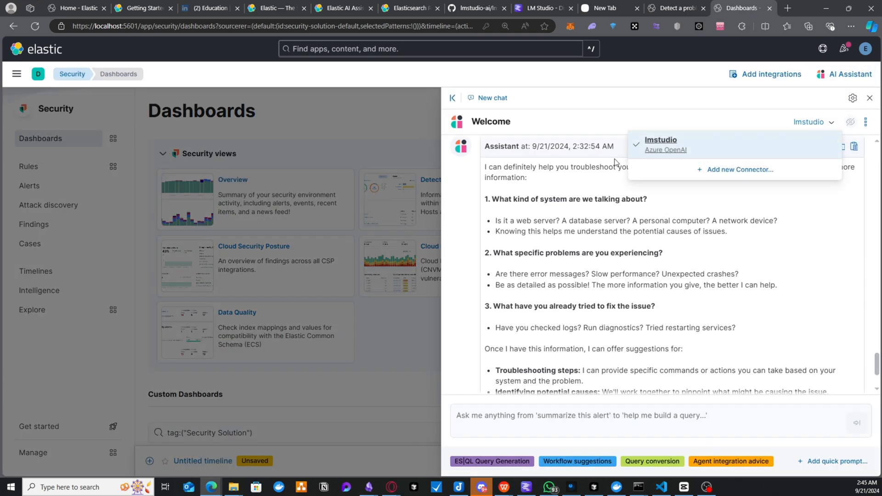
pyautogui.moveTo(781, 340)
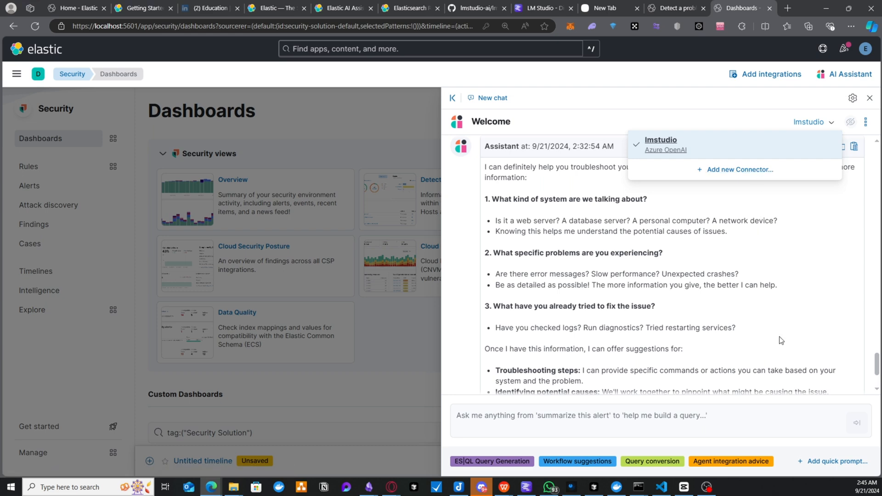
# Scroll through the earlier ESQL query conversation, then switch to the Winlogbeat webinar tab
pyautogui.scroll(-3)
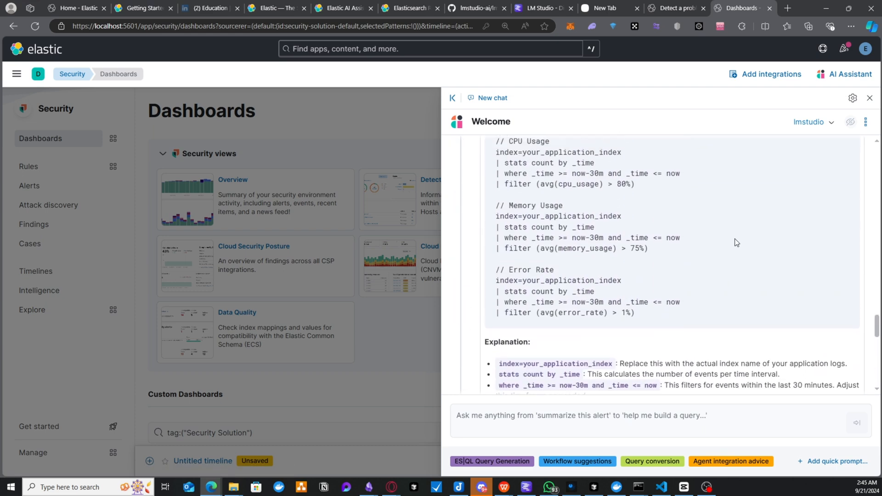
pyautogui.scroll(3)
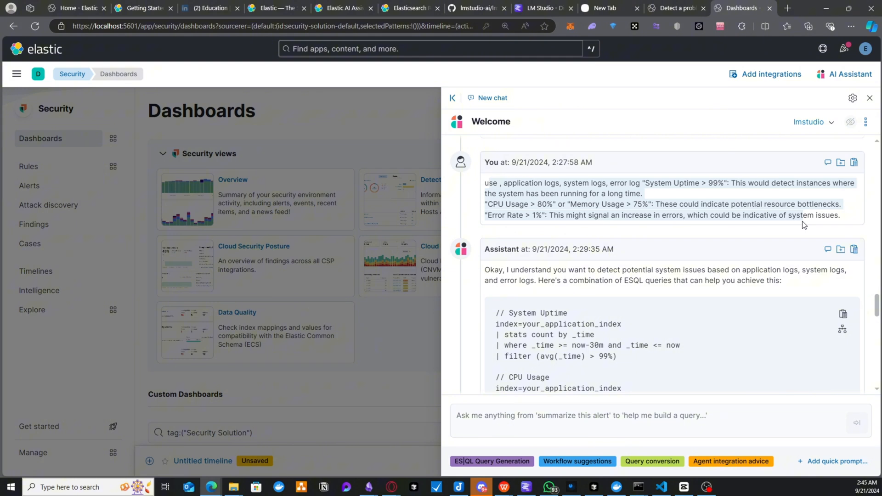
pyautogui.click(141, 8)
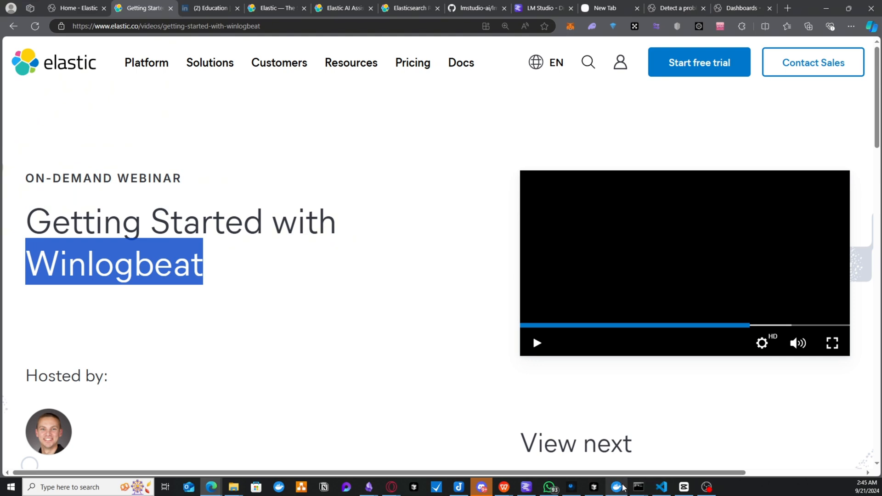
pyautogui.click(660, 487)
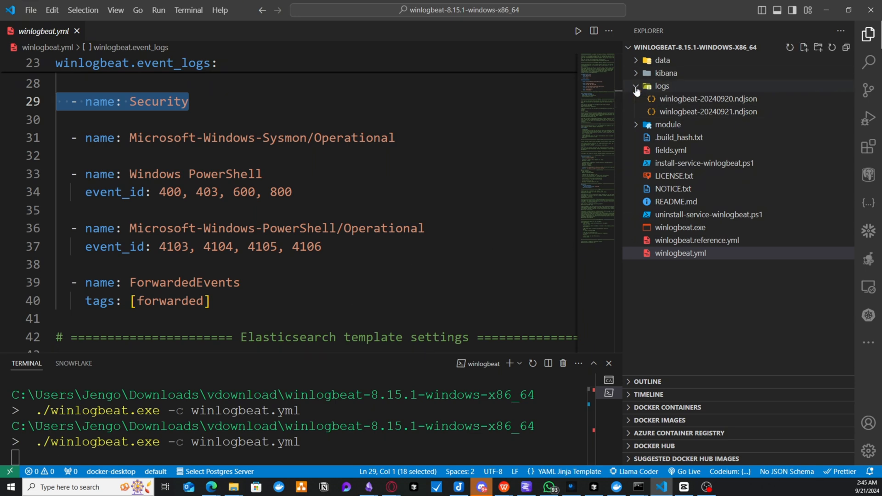
pyautogui.click(660, 86)
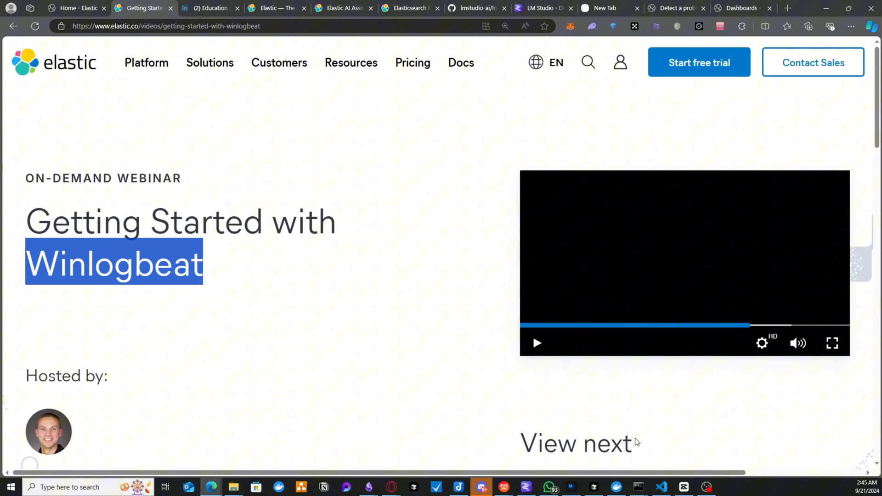
pyautogui.moveTo(587, 493)
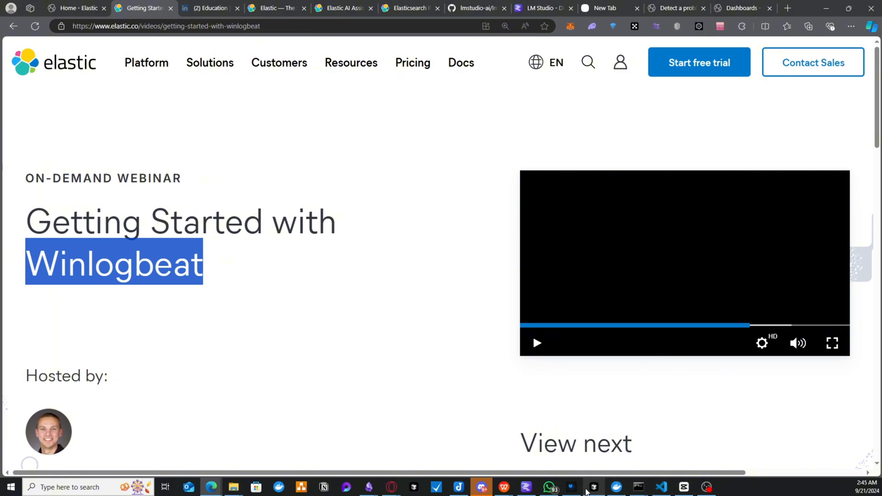
pyautogui.click(592, 486)
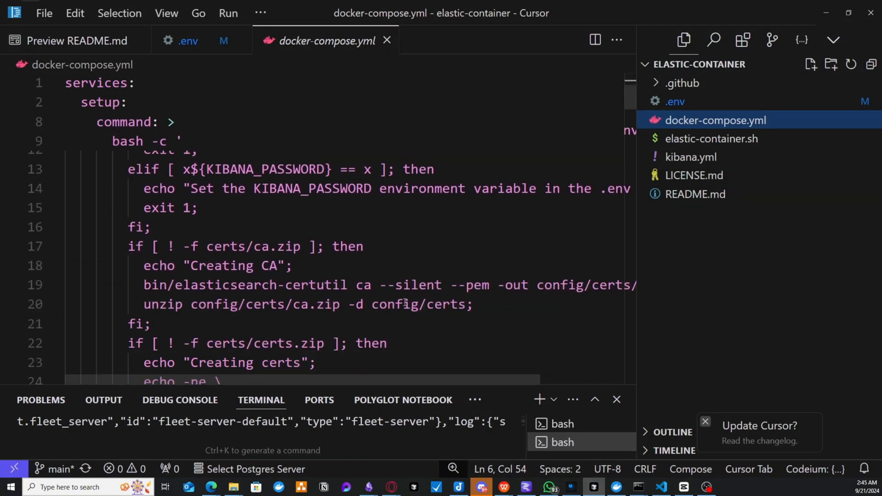
pyautogui.scroll(3)
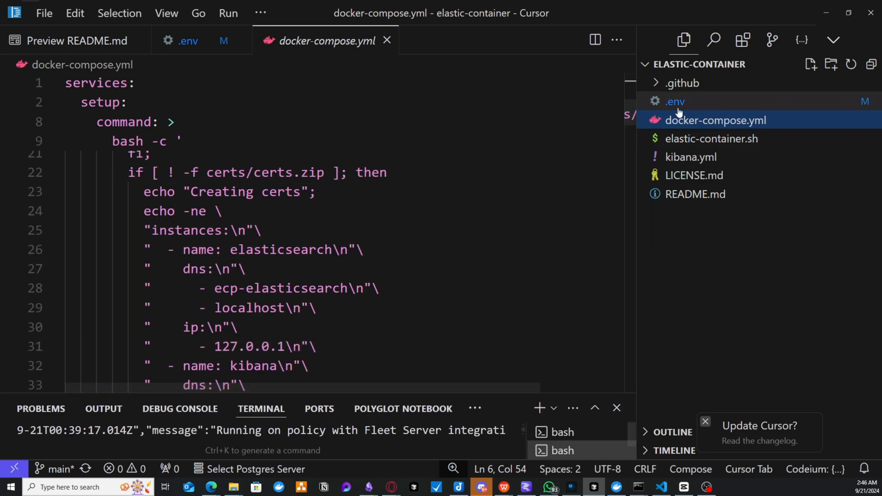
pyautogui.click(674, 101)
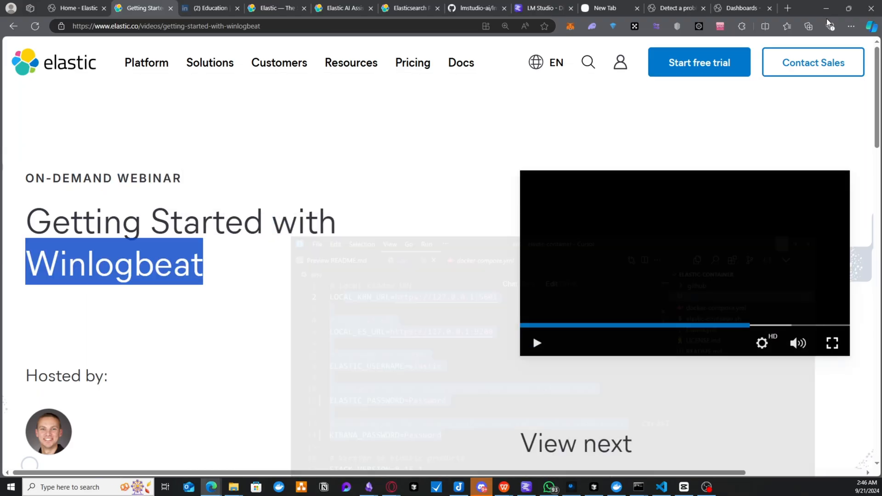
# Switch back to the Kibana tab showing the AI Assistant conversation
pyautogui.click(741, 9)
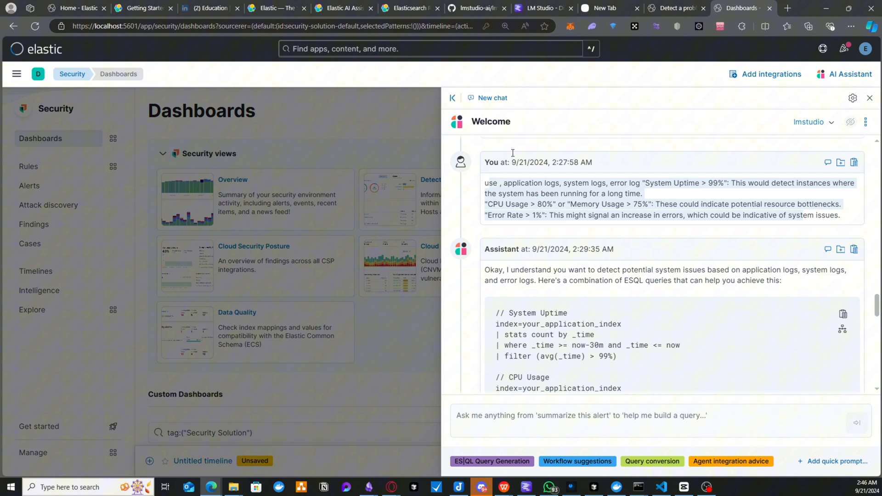
pyautogui.moveTo(630, 340)
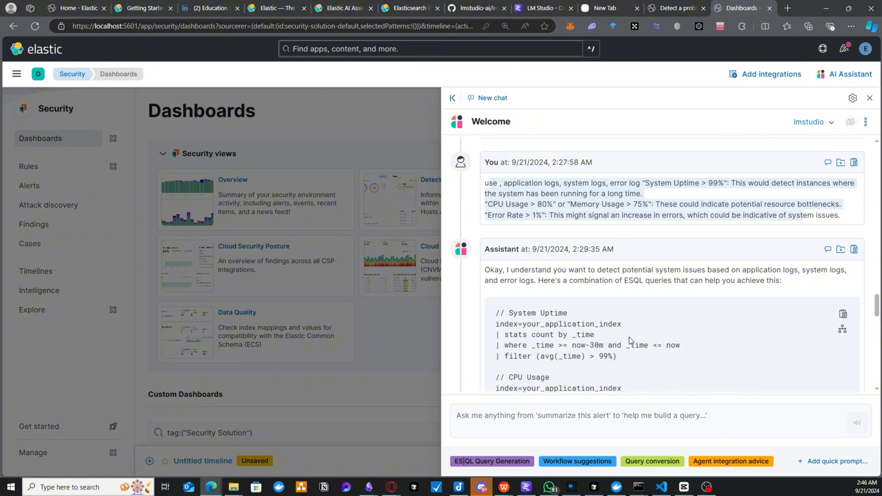